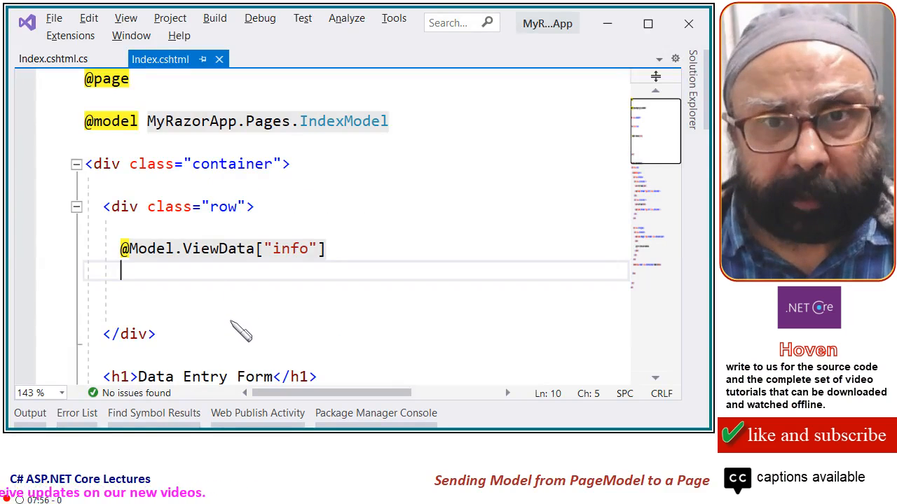
{"action": "mouse_move", "coordinate": [339, 310]}
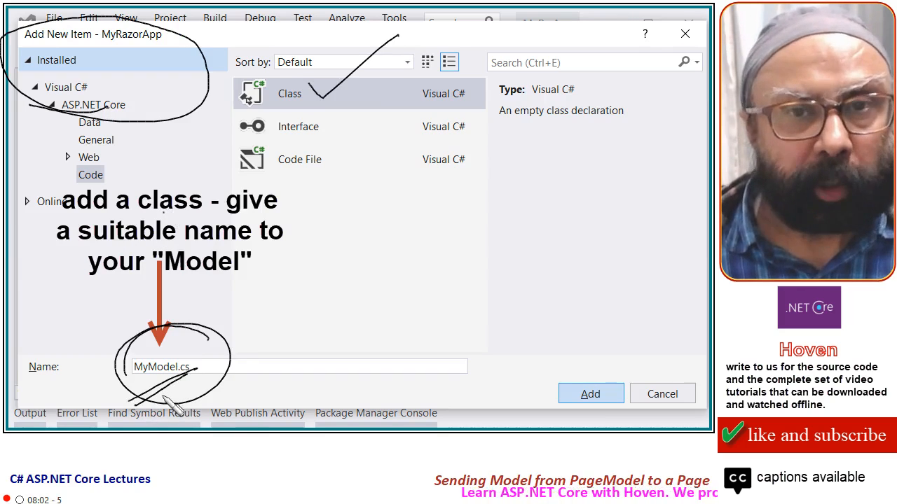
Add the new Visual C# Class item MyModel.cs to the Models folder.
{"action": "left_click", "coordinate": [590, 392]}
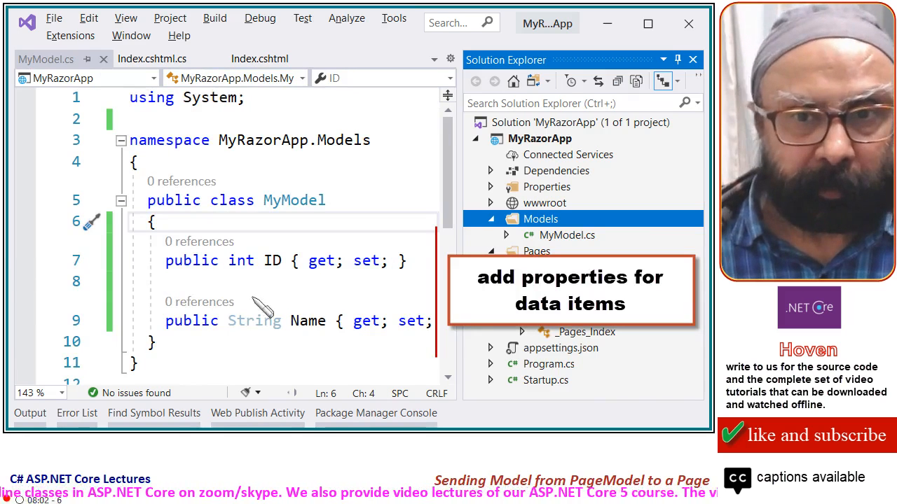